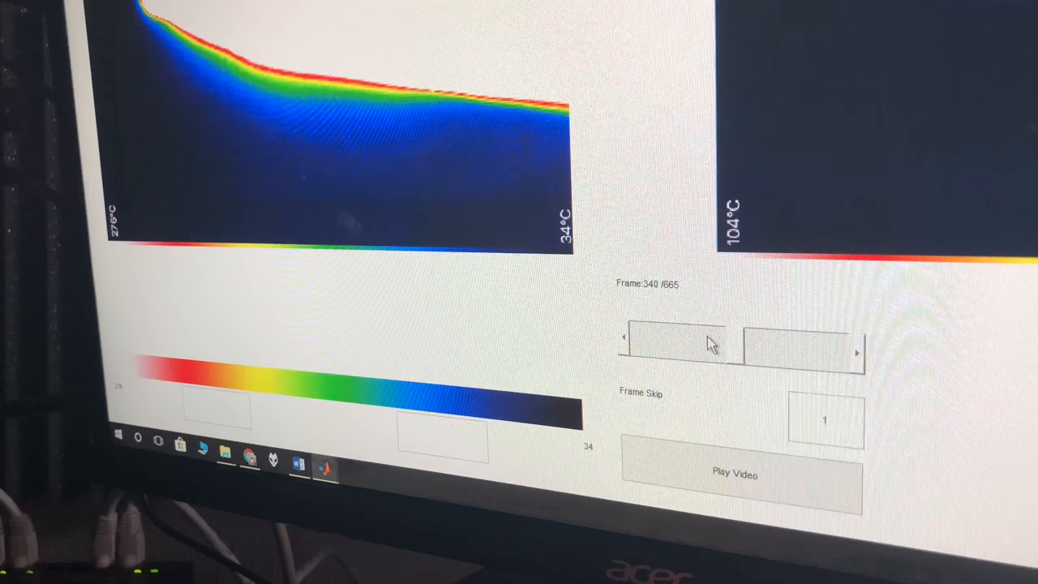
Step: Set the Frame Skip value to 8, leaving the viewer at frame 1 of 665
click(625, 339)
text(8)
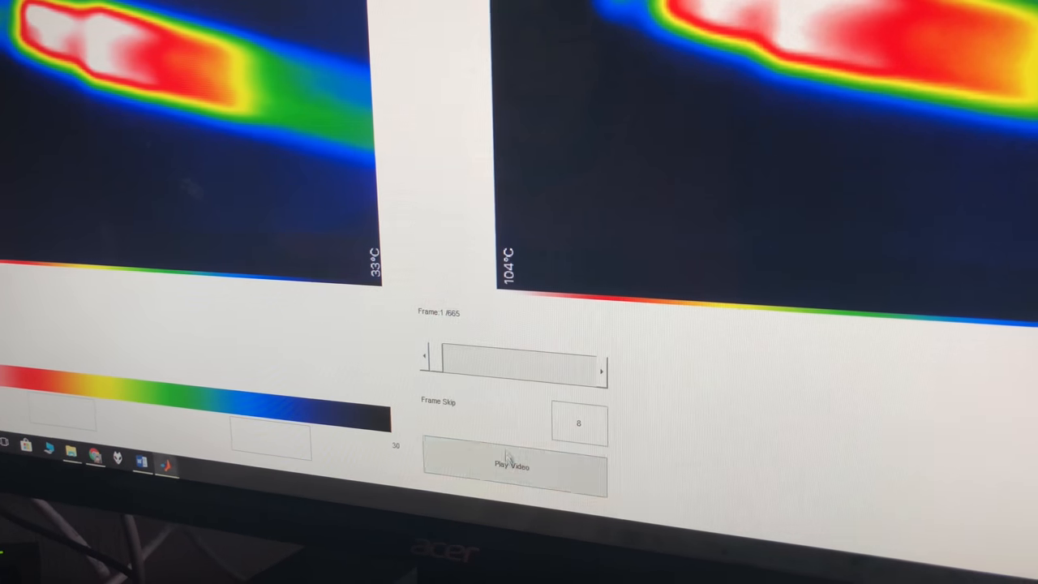
Step: Start video playback so frames advance 8 at a time, from frame 1 to 9
click(512, 467)
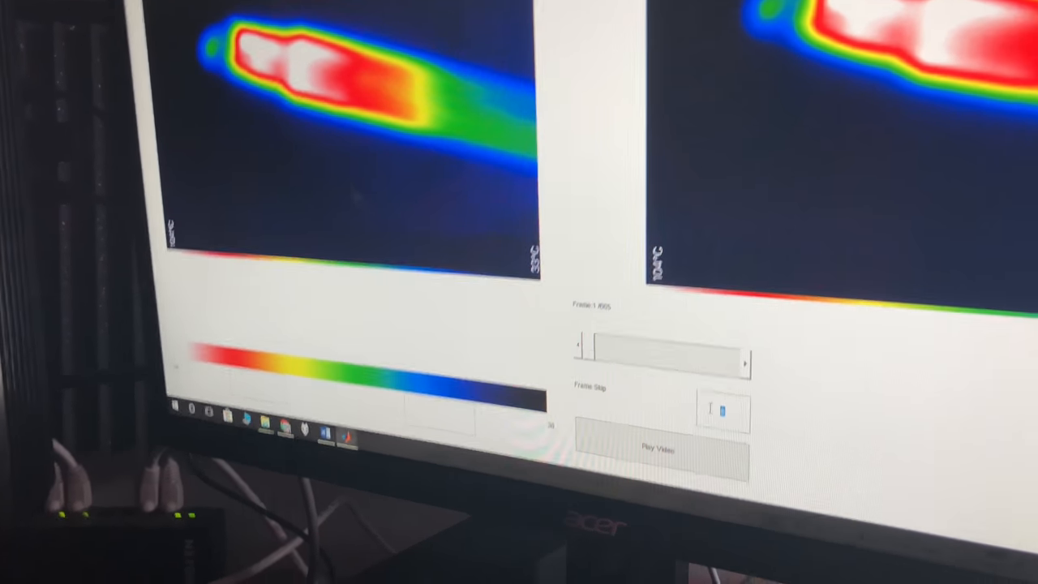
click(657, 450)
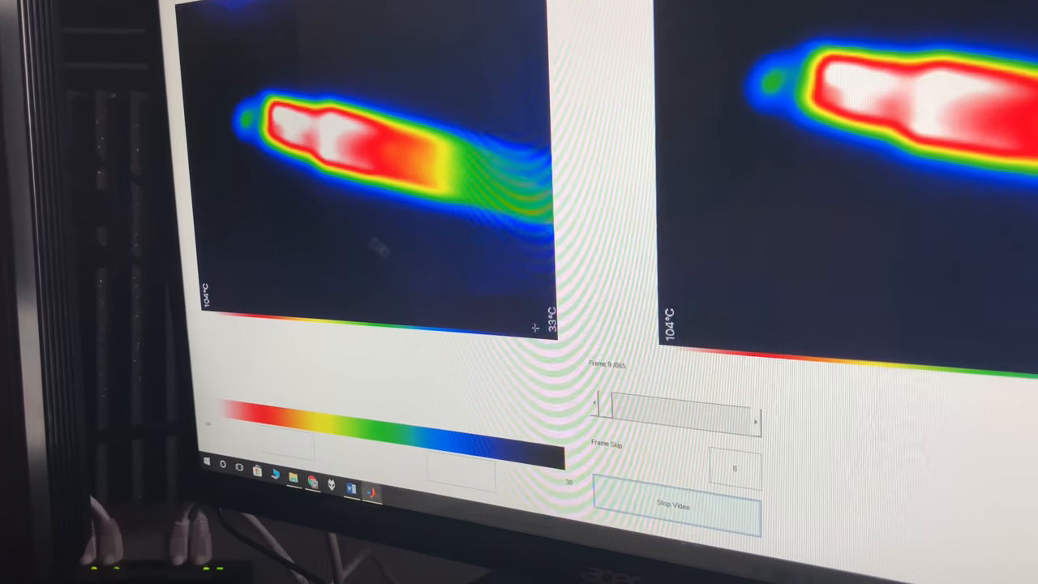